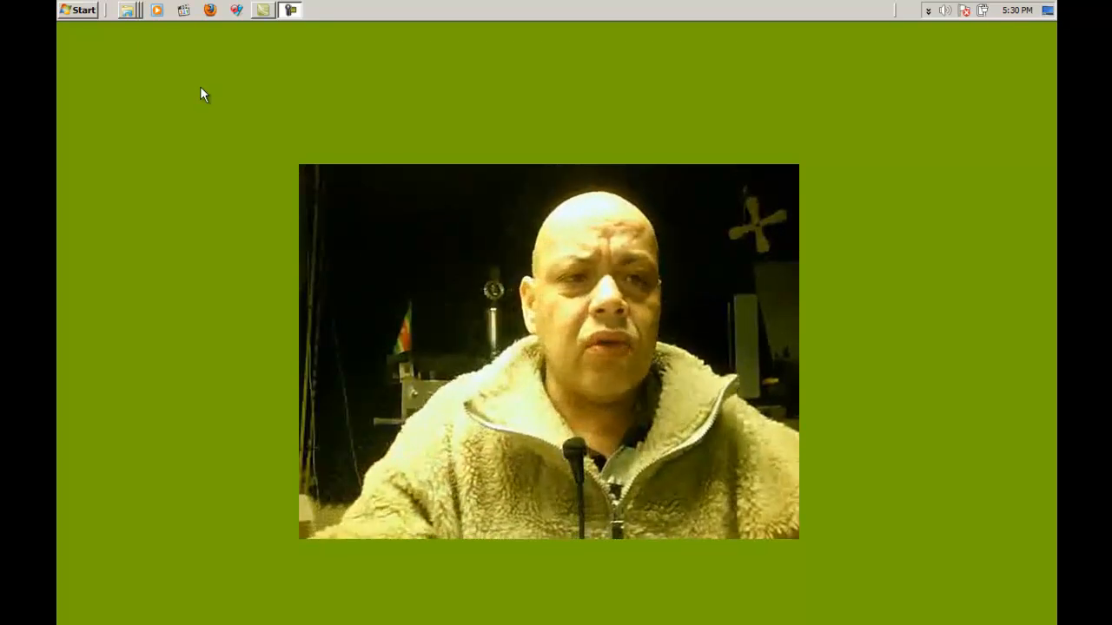
mouse_move(84, 10)
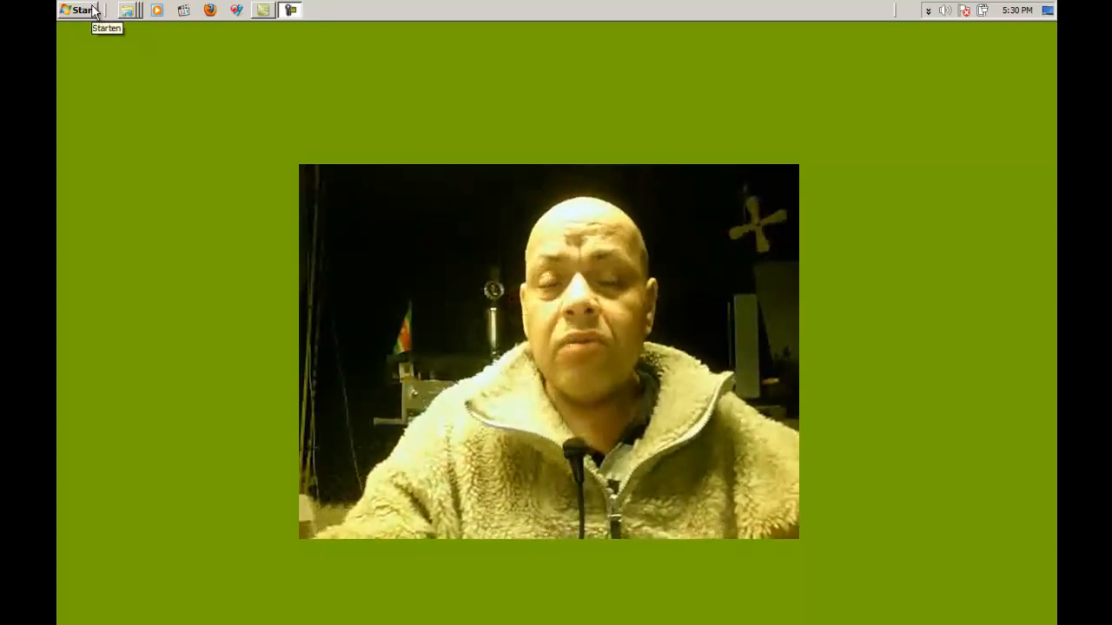
Launch PowerISO from its Start menu entry, reaching the trial-version notice
click(76, 10)
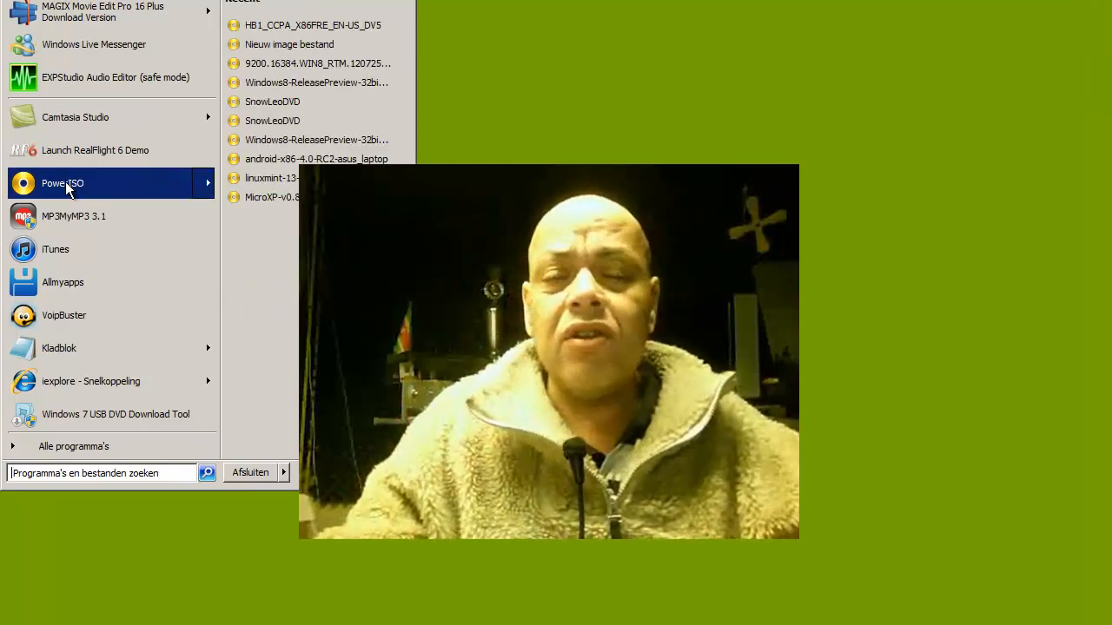
right_click(63, 182)
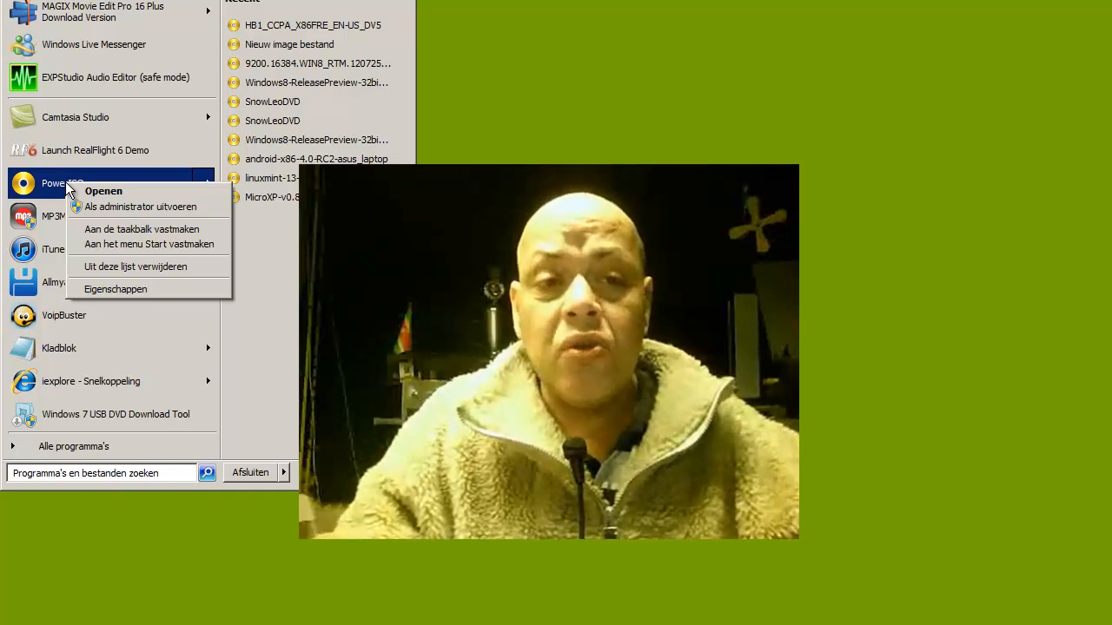
mouse_move(95, 212)
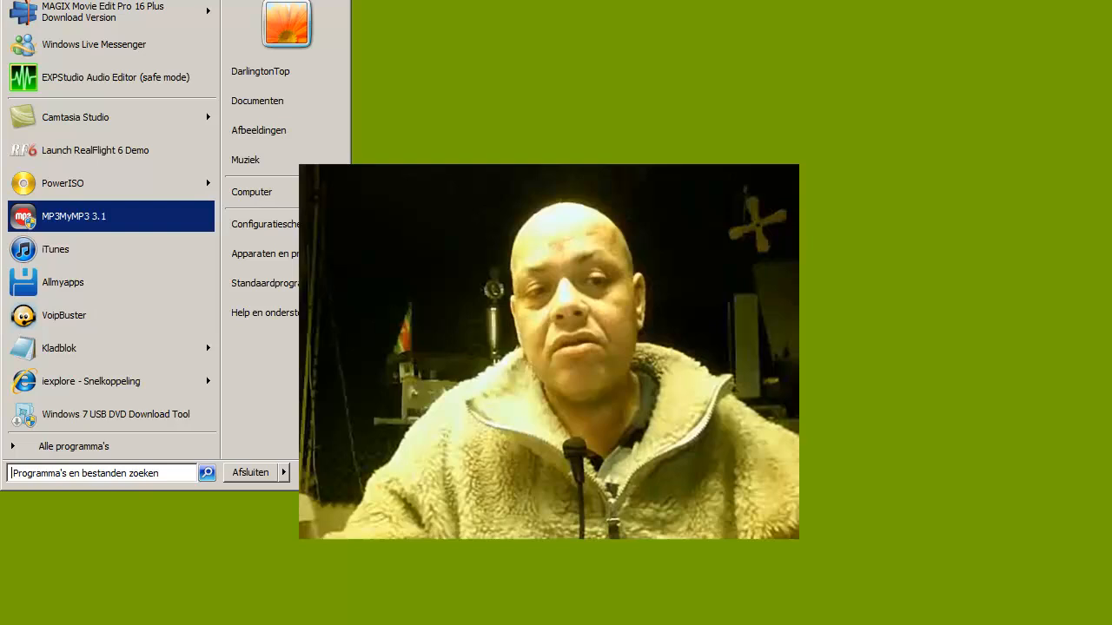
click(63, 184)
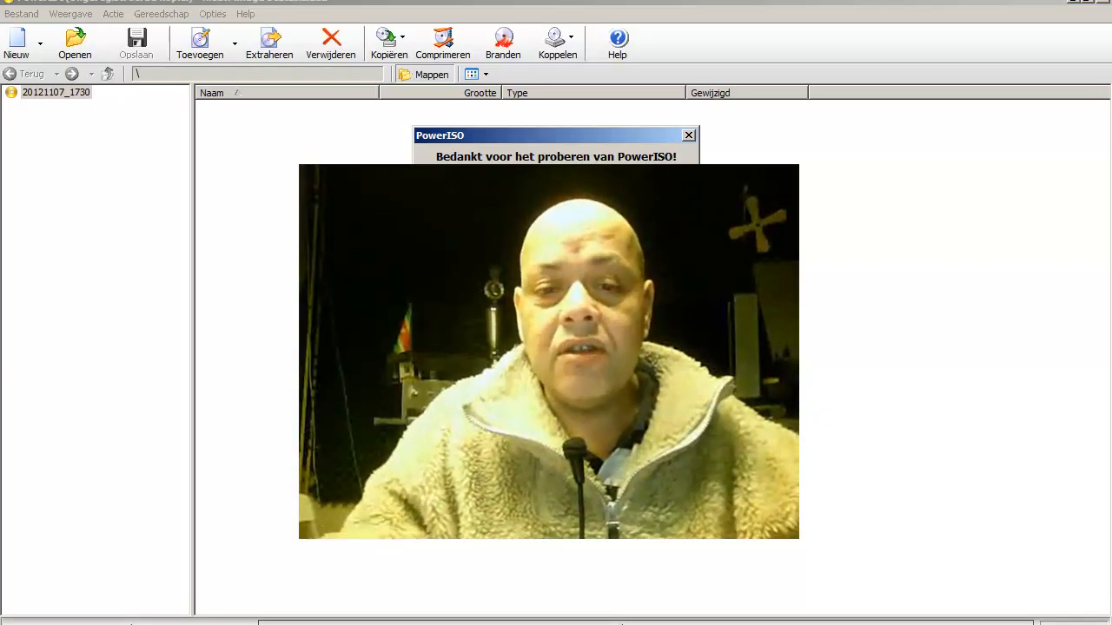
Dismiss the trial notice and start 'Maken opstarbare USB-stick' from the Gereedschap menu
click(688, 135)
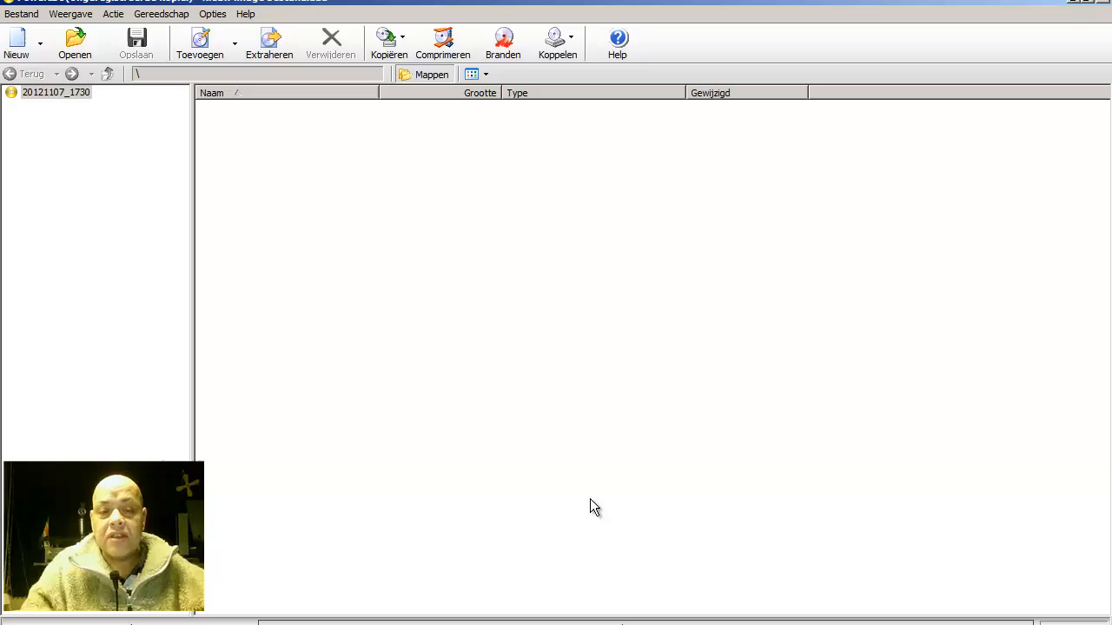
mouse_move(269, 3)
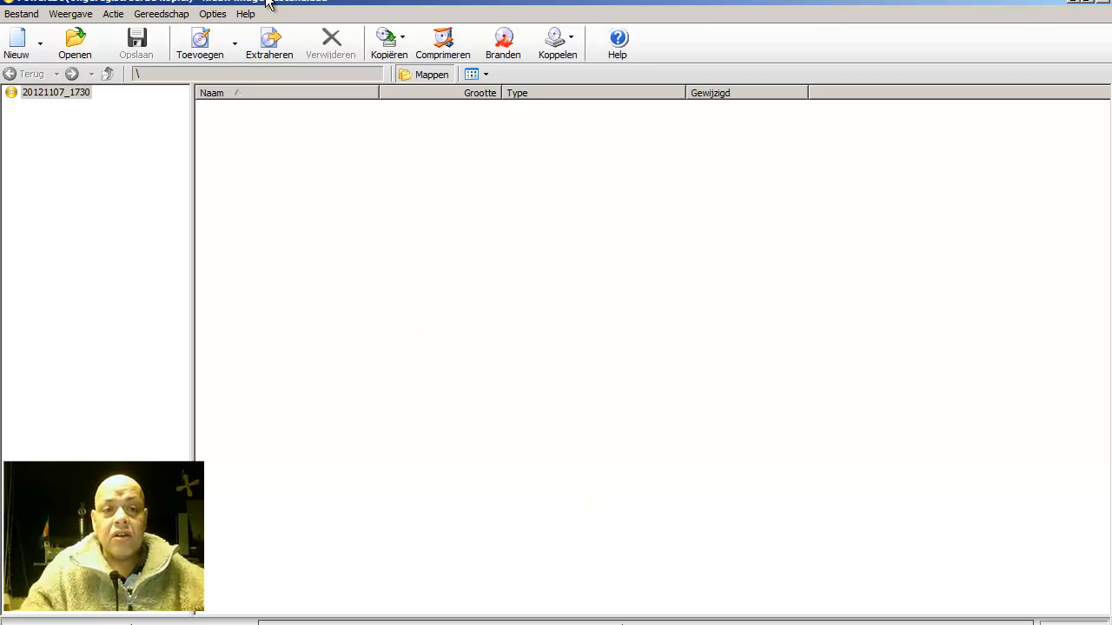
mouse_move(160, 14)
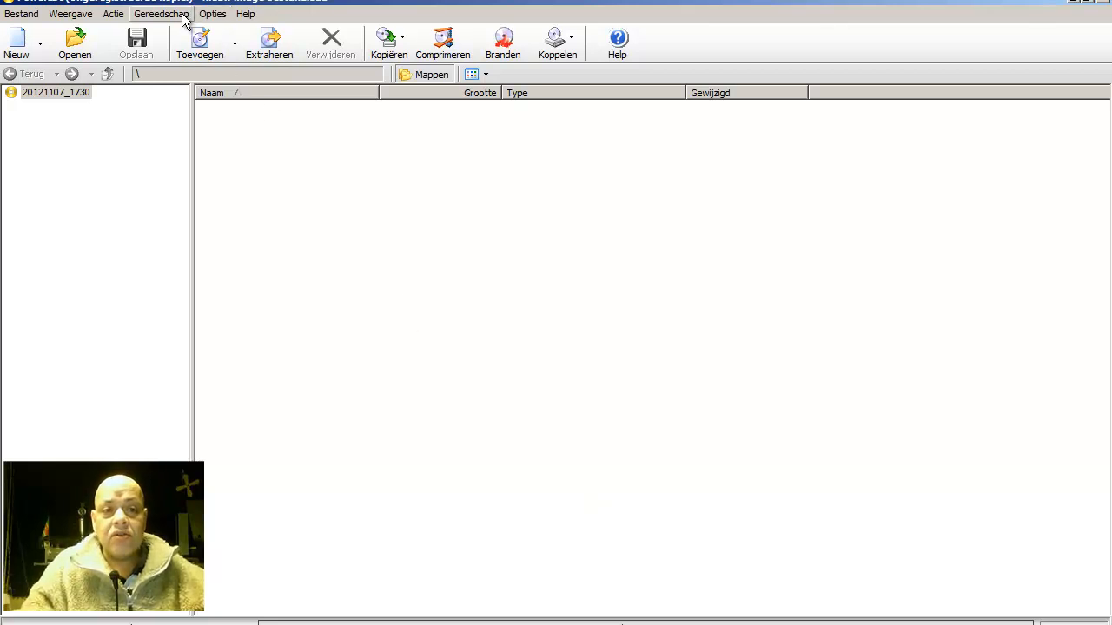
click(162, 14)
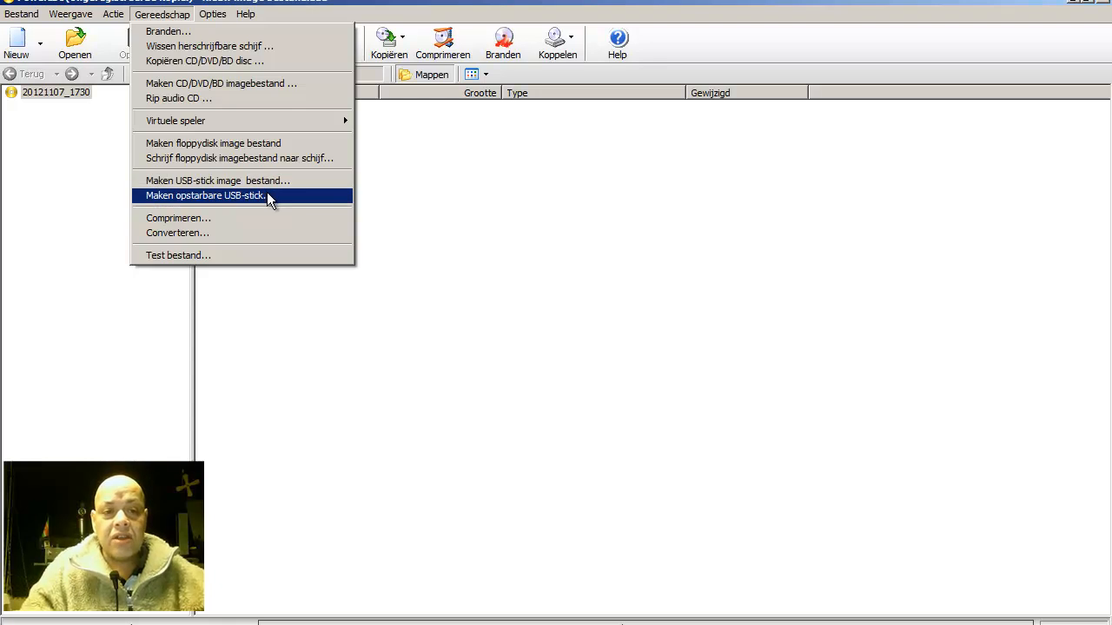
click(205, 194)
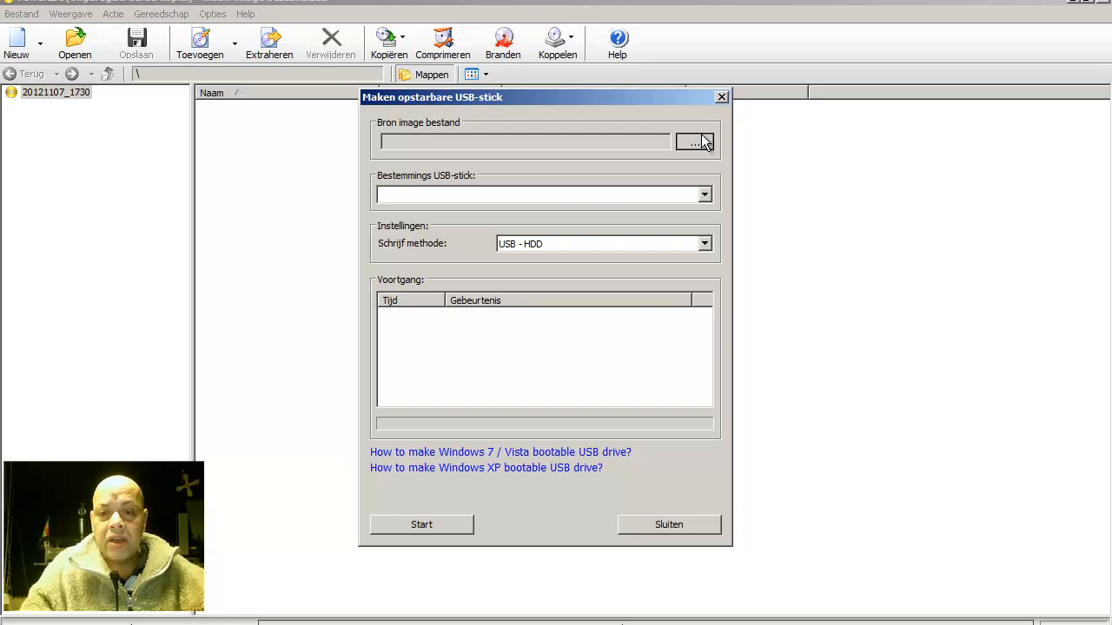
Set the Windows 8 ISO as source, find no destination USB stick listed, and close the dialog
click(695, 143)
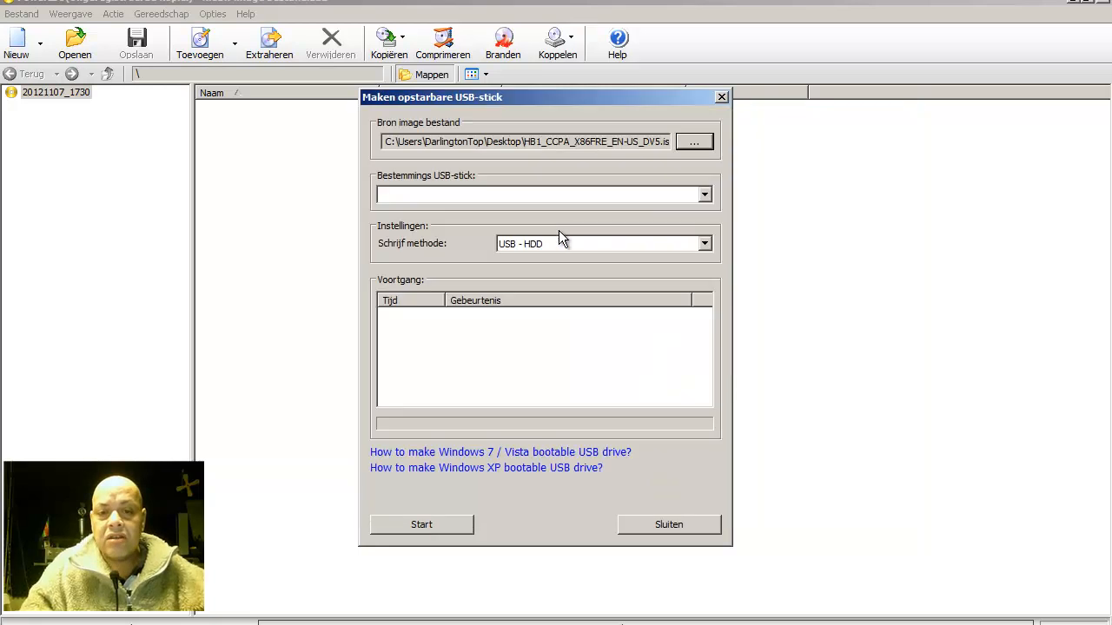
mouse_move(572, 142)
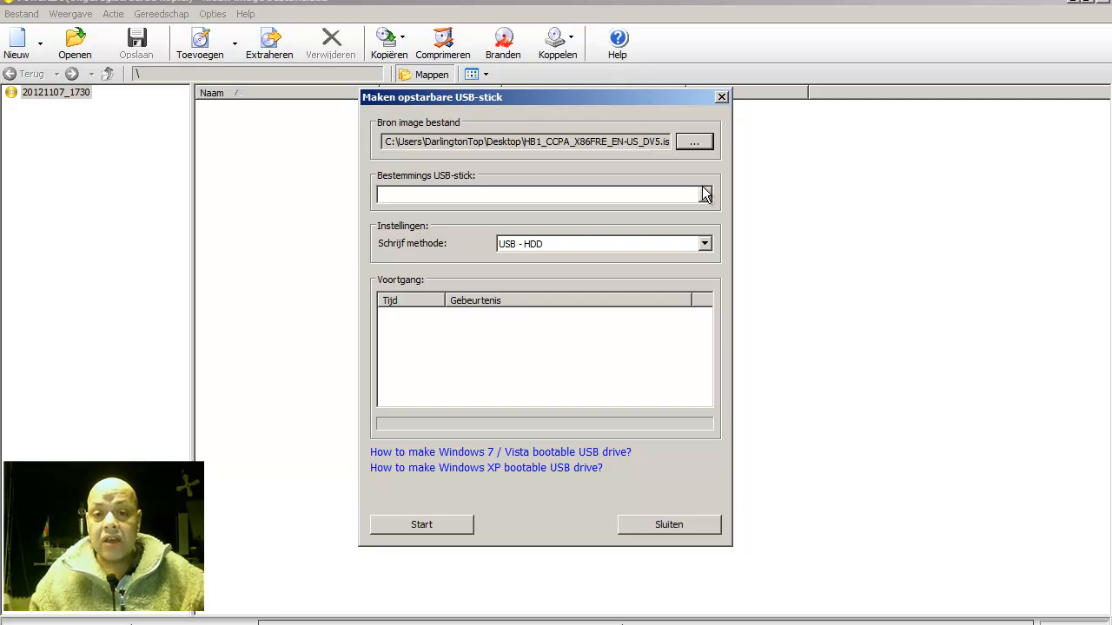
click(706, 194)
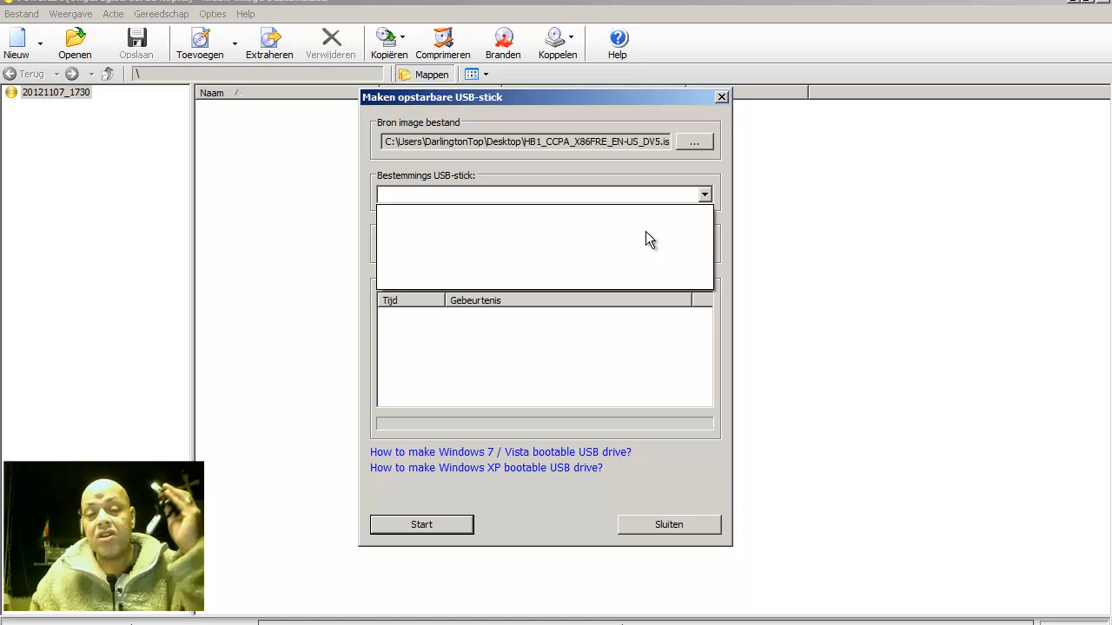
mouse_move(372, 556)
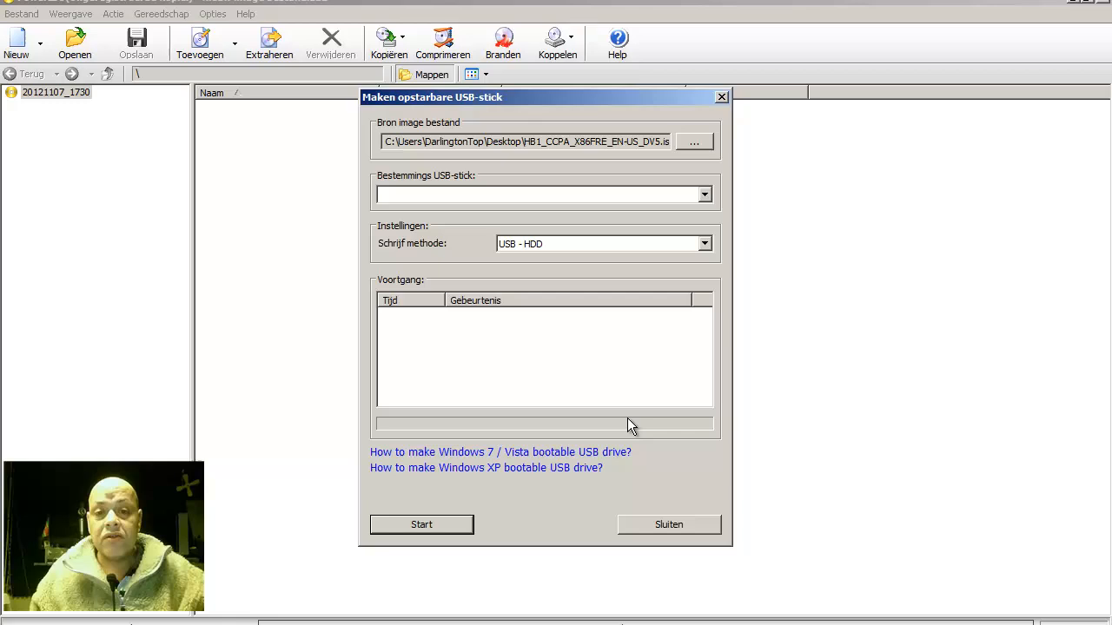
click(669, 525)
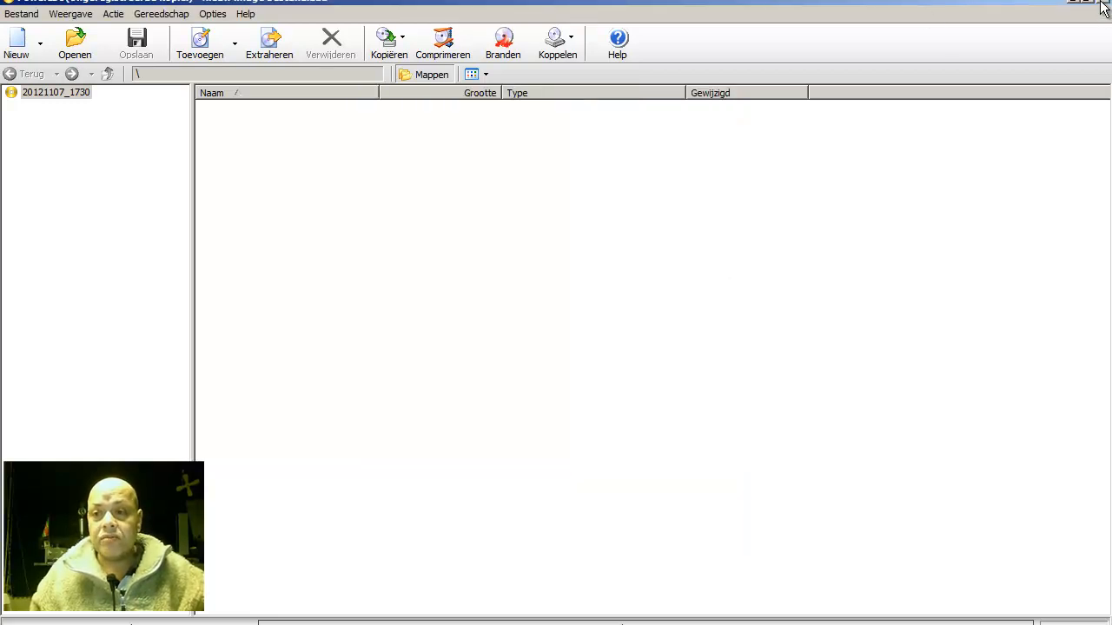
Launch the Windows 7 USB DVD Download Tool from the Start menu
click(18, 617)
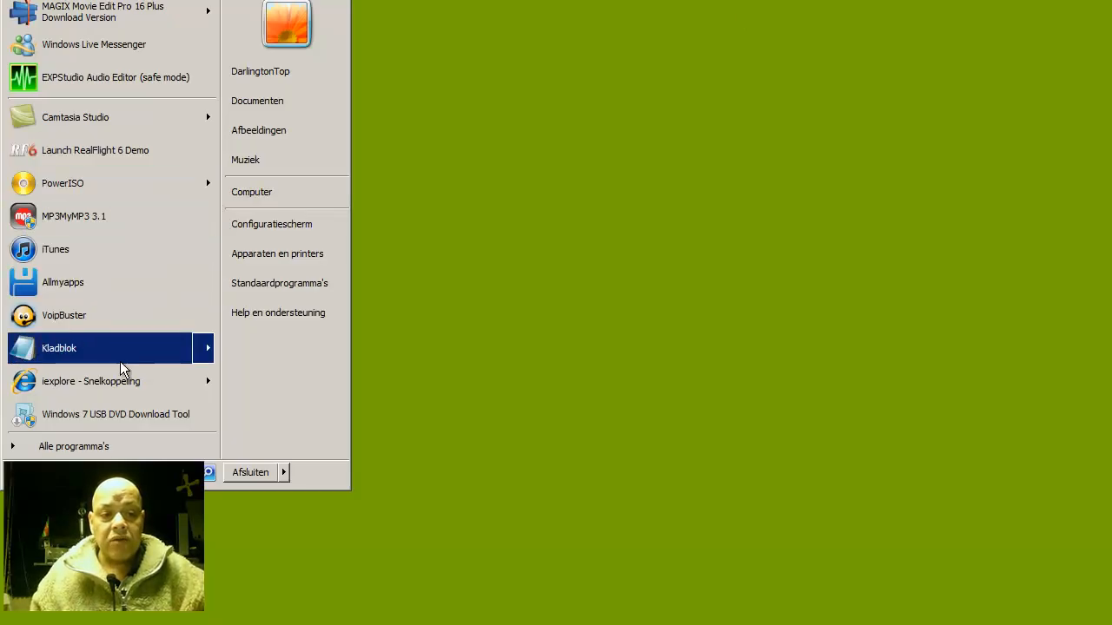
mouse_move(31, 414)
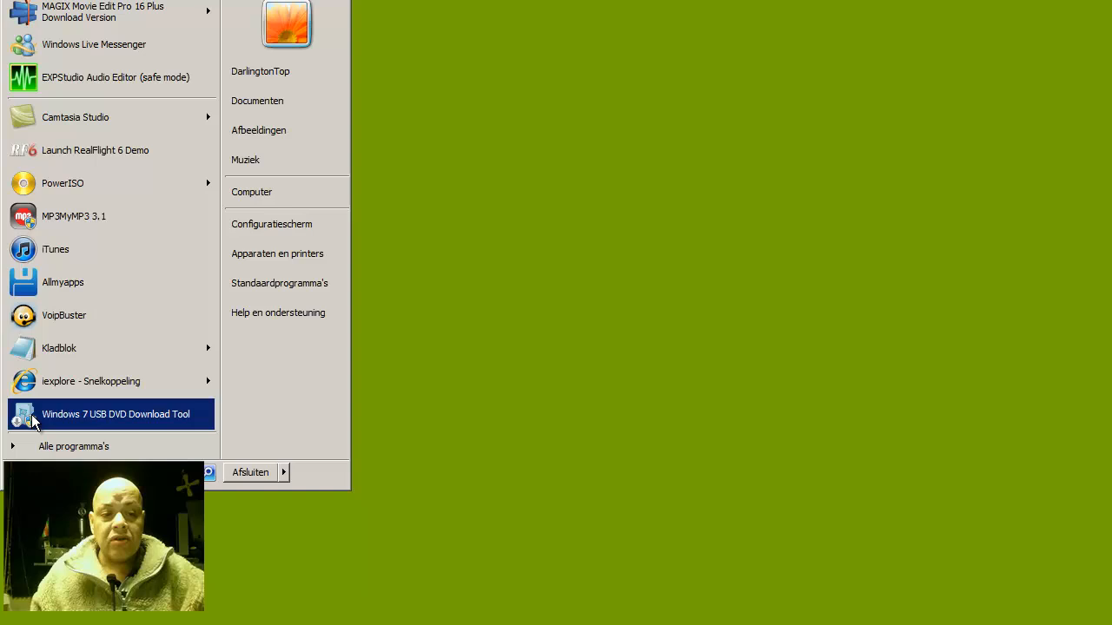
mouse_move(216, 379)
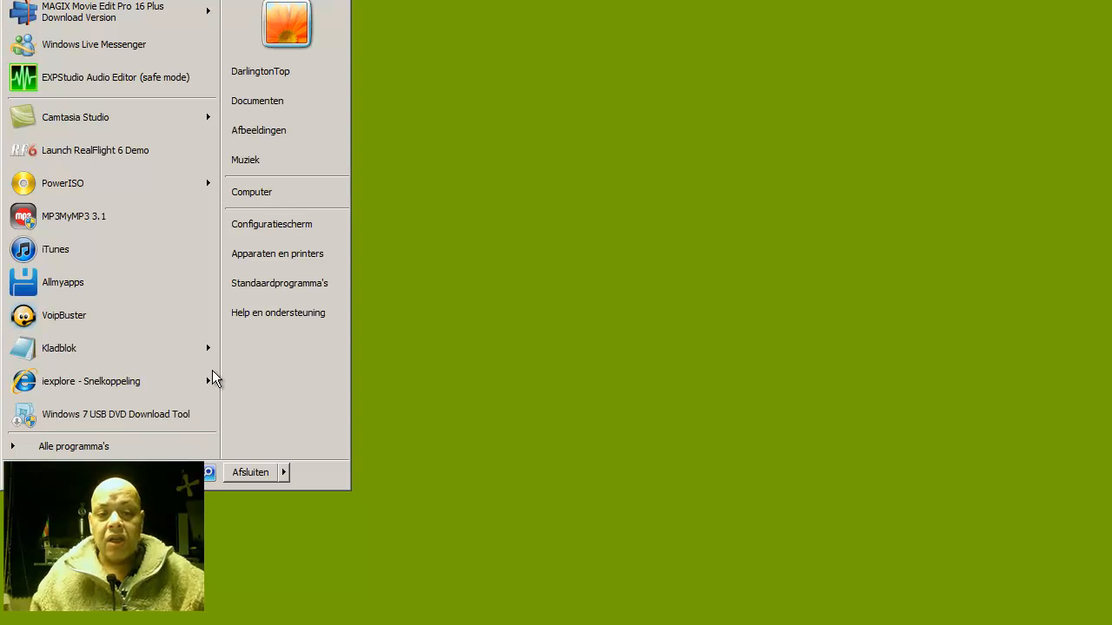
click(115, 414)
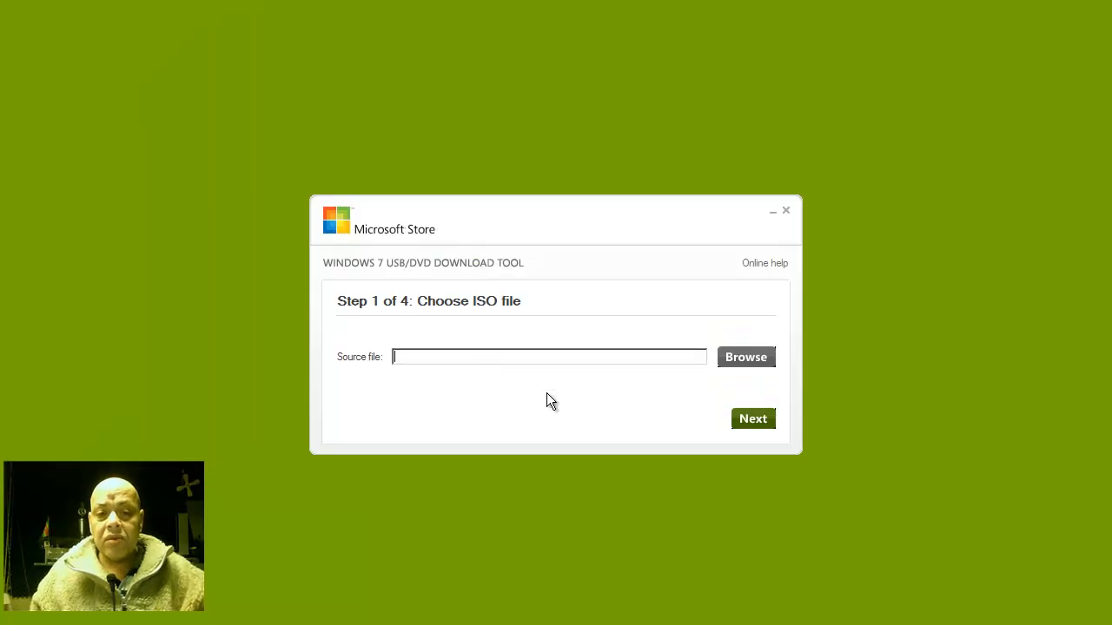
mouse_move(745, 358)
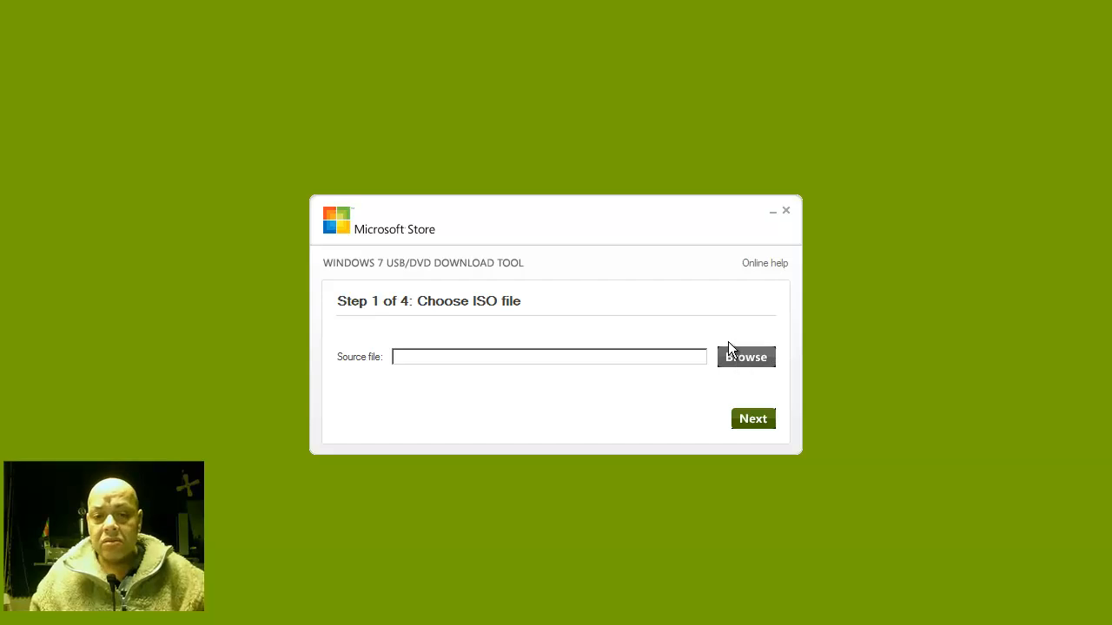
Browse to the Bureaublad (Desktop) folder to pick the Windows ISO as source file
click(747, 357)
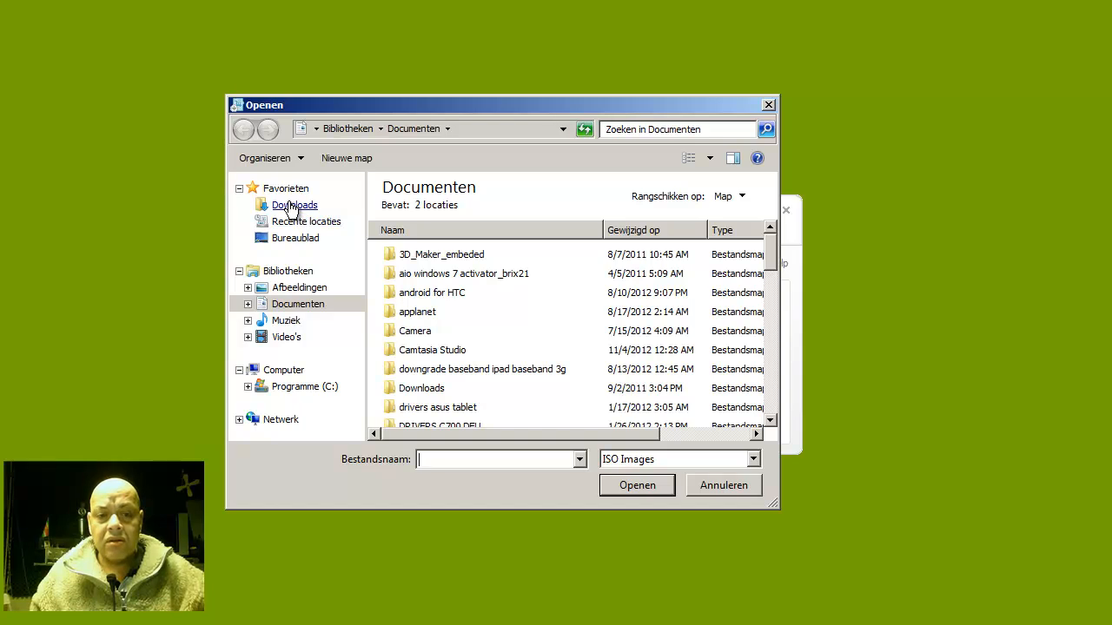
mouse_move(295, 238)
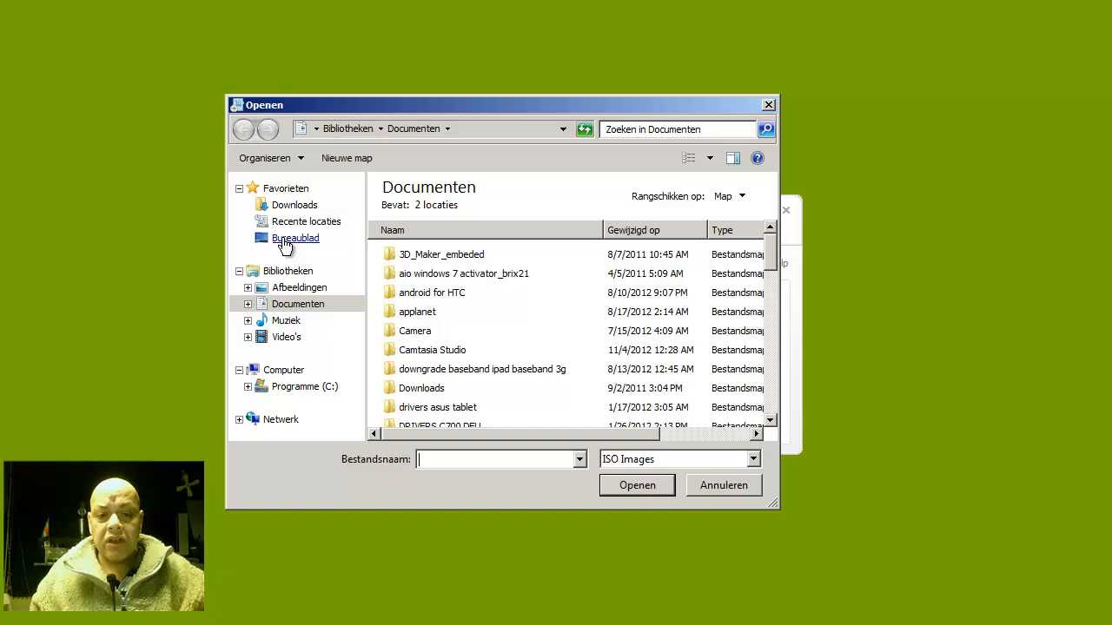
click(295, 237)
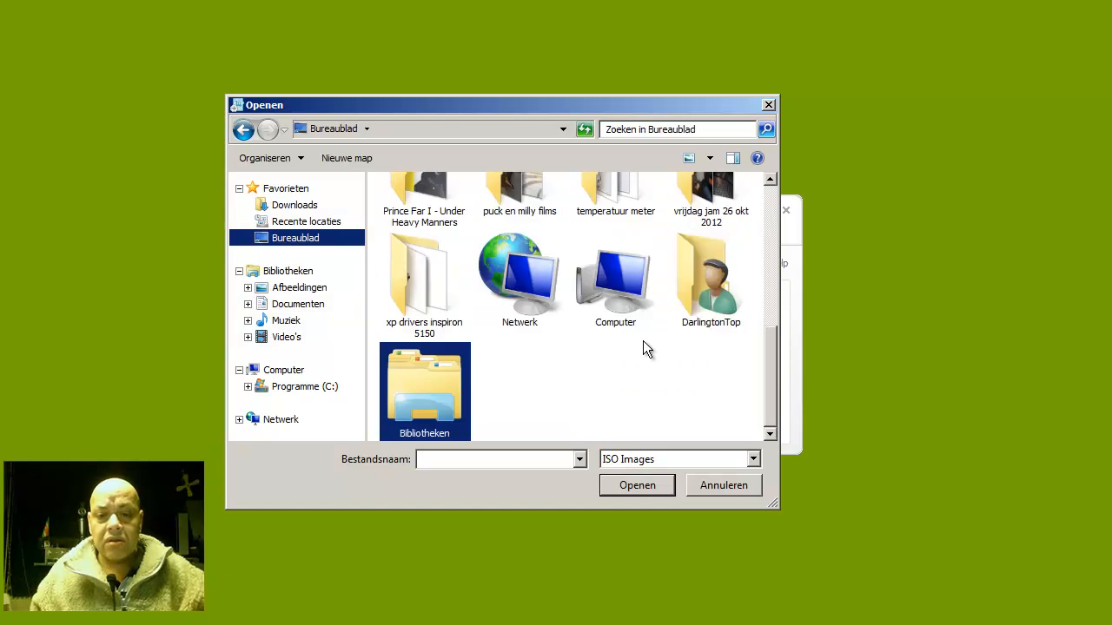
scroll(up, 3)
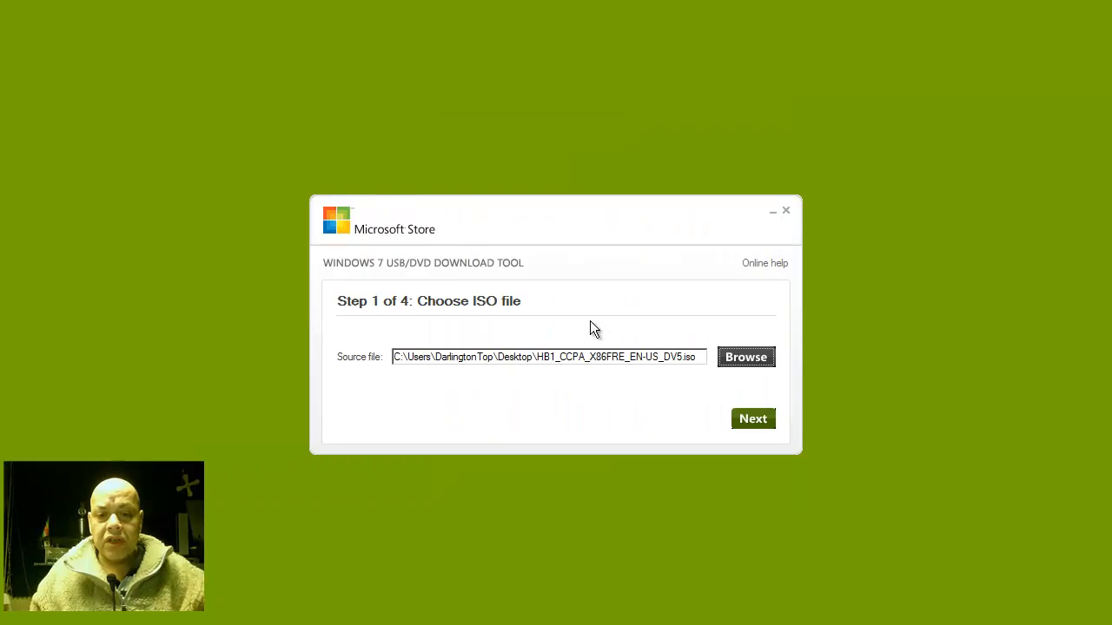
click(753, 418)
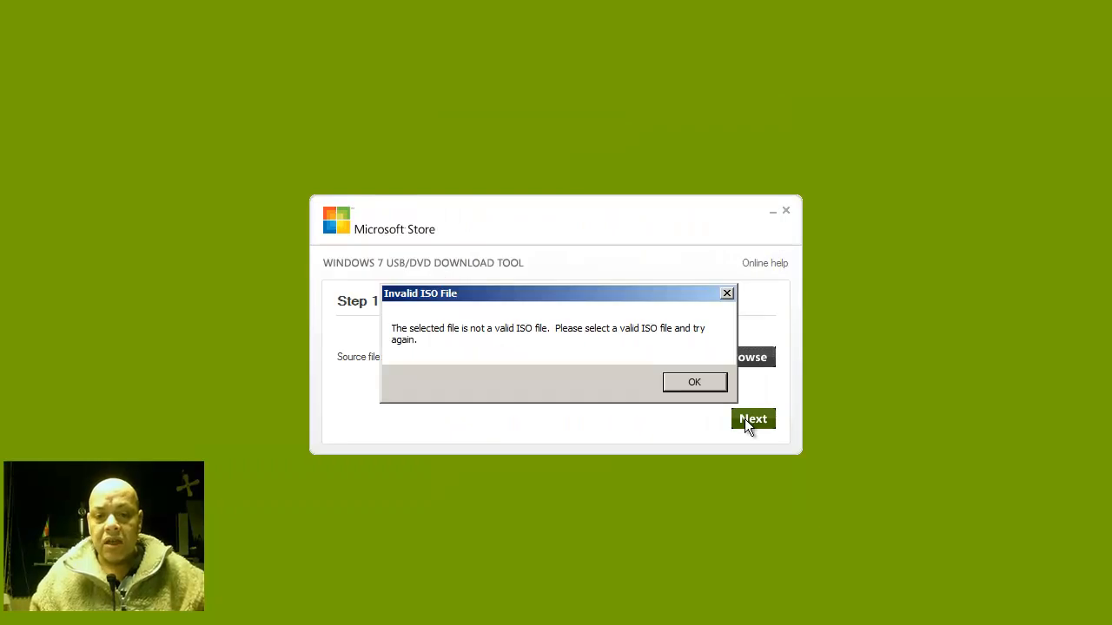
mouse_move(466, 340)
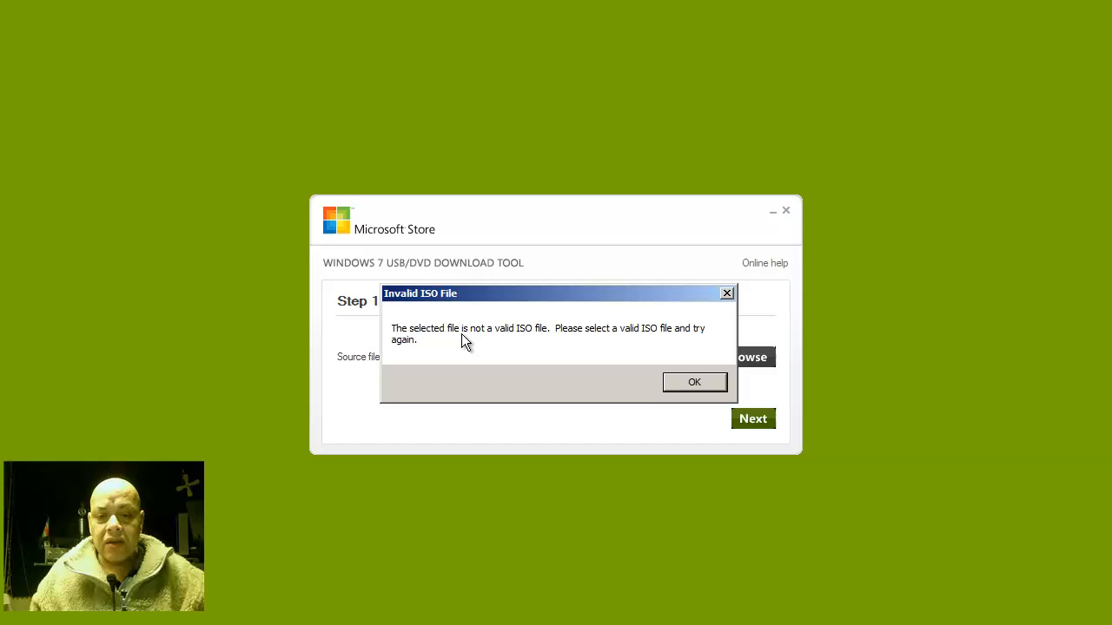
mouse_move(594, 337)
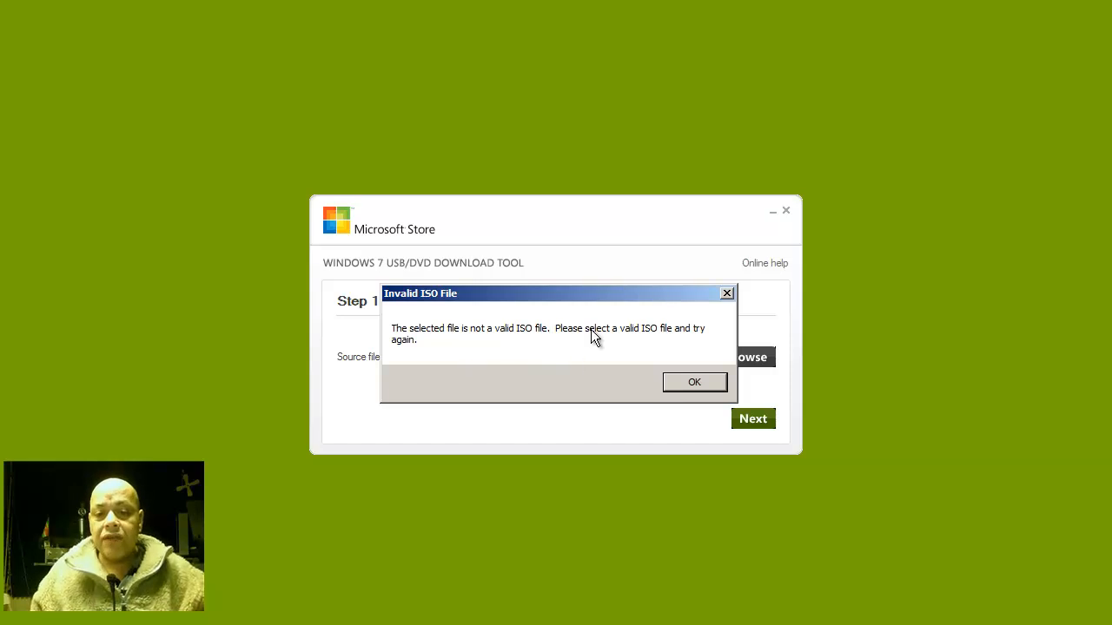
mouse_move(702, 372)
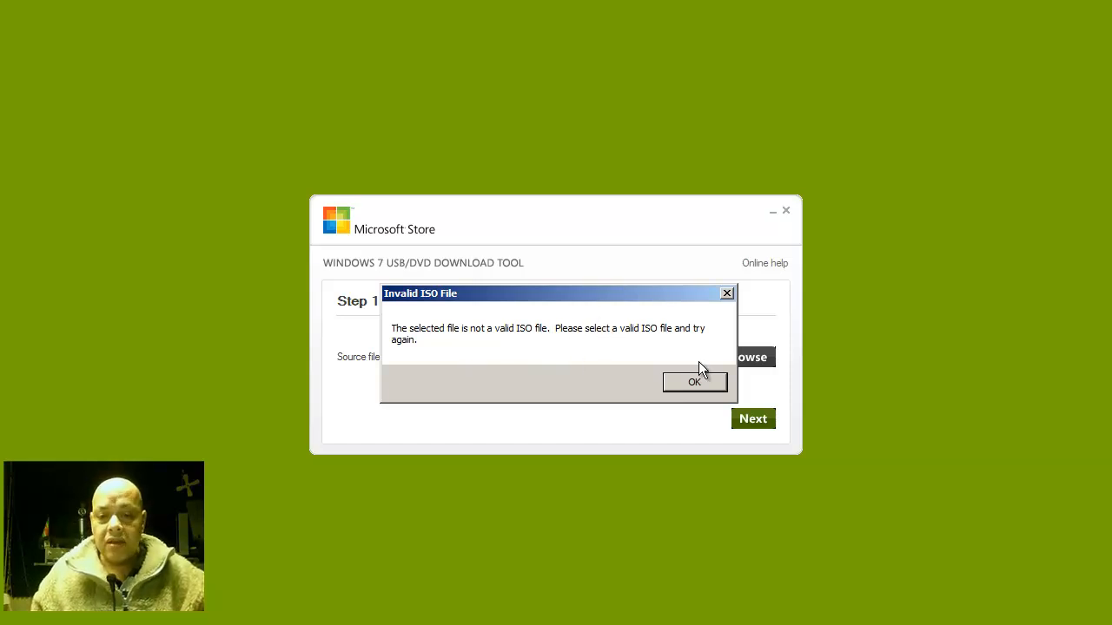
click(695, 383)
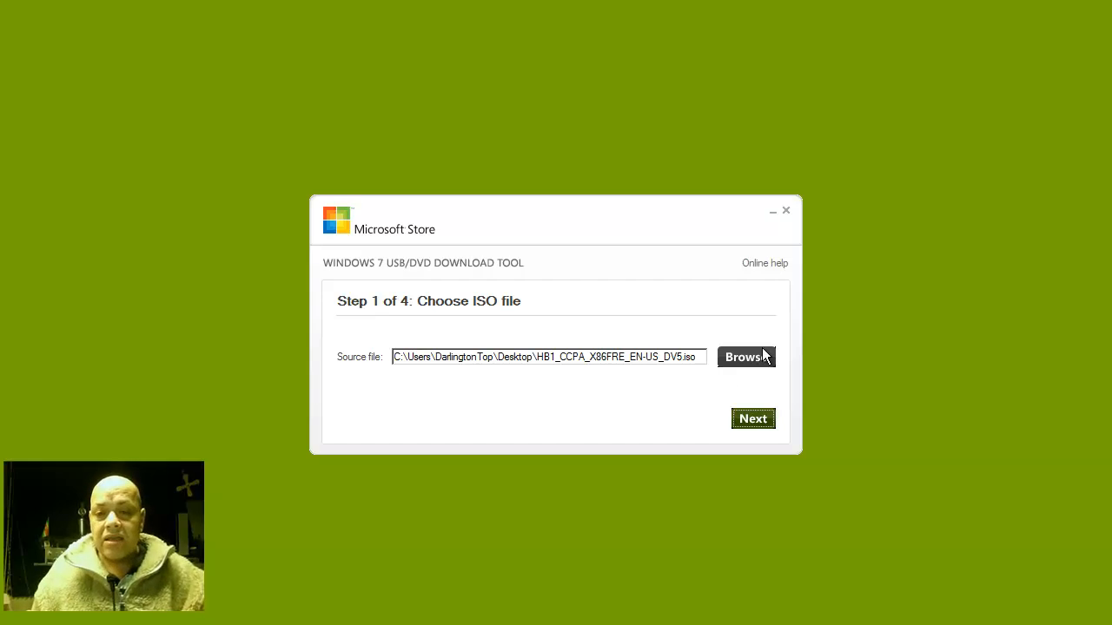
mouse_move(788, 216)
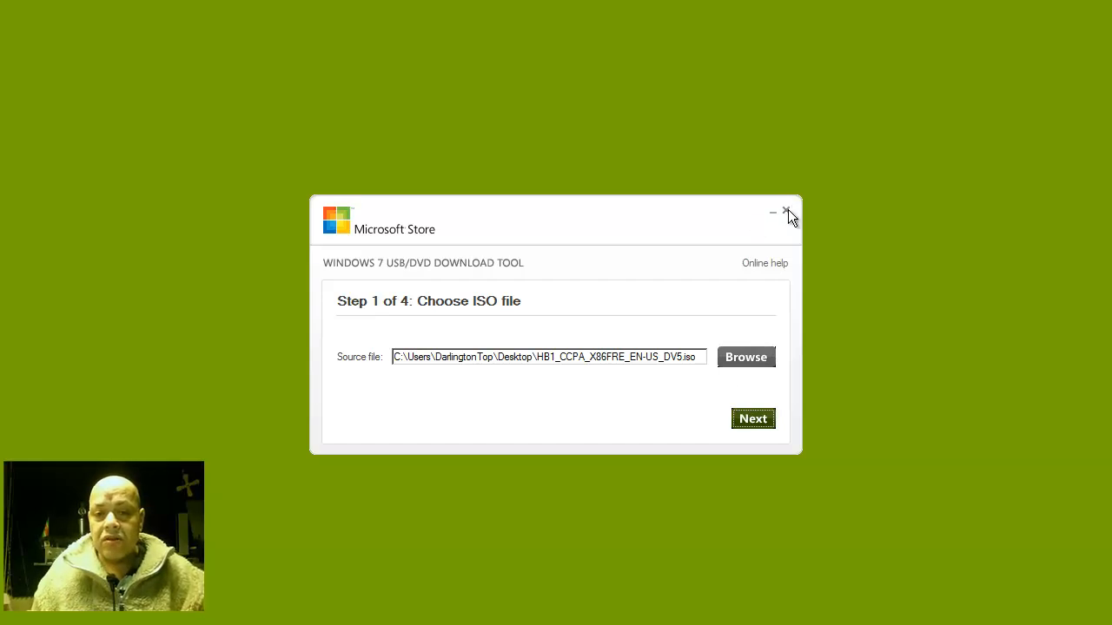
mouse_move(507, 284)
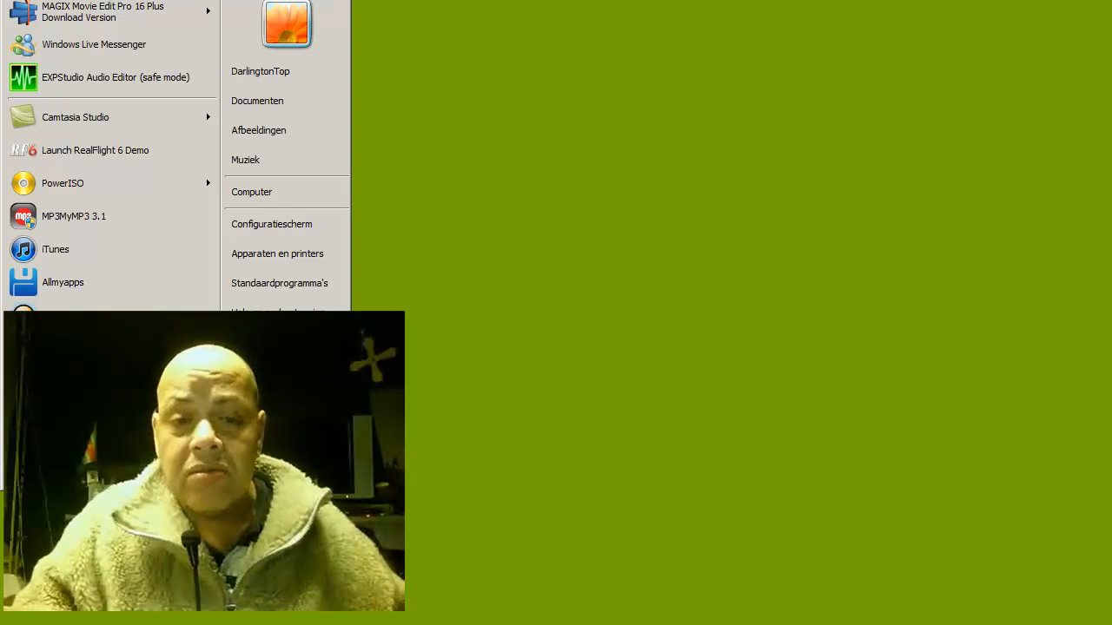
mouse_move(487, 155)
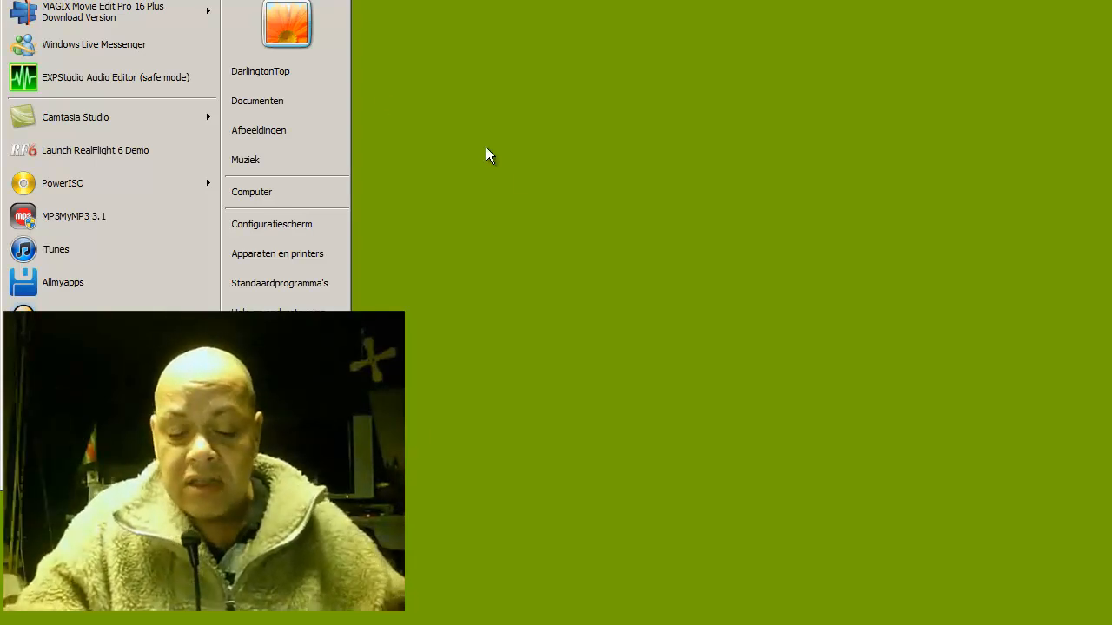